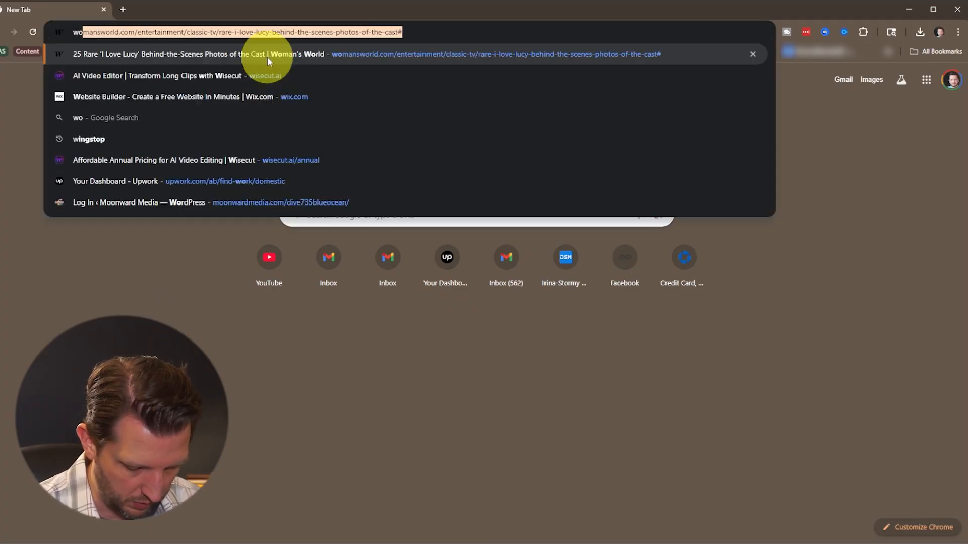
- Run a Google search for "wo mic"
key("Return")
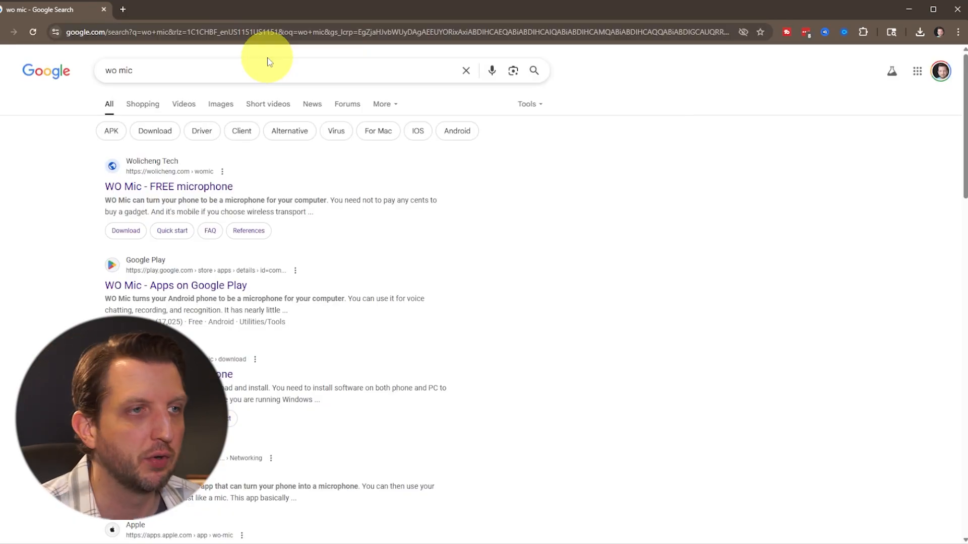
mouse_move(262, 213)
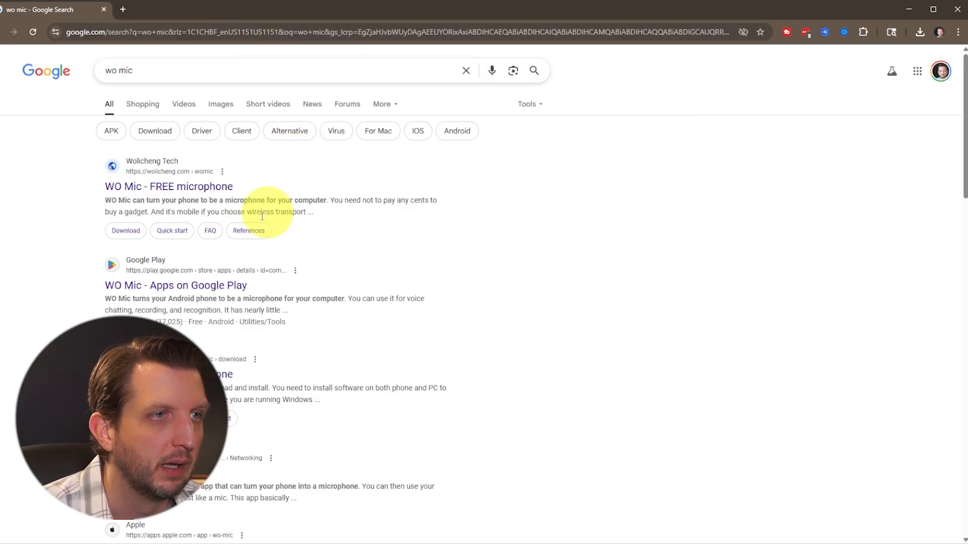
mouse_move(181, 190)
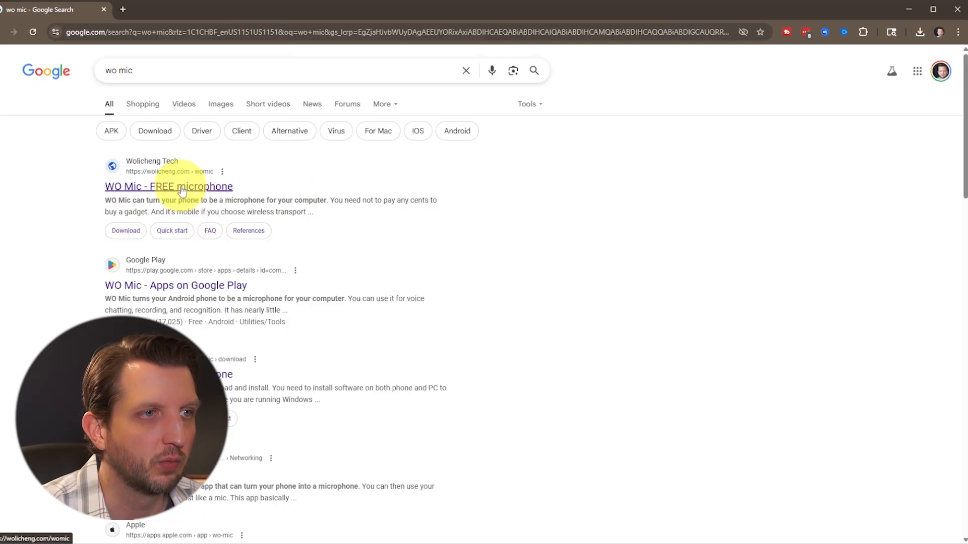
- Go from the WO Mic search result to the site's Download and install page
left_click(168, 186)
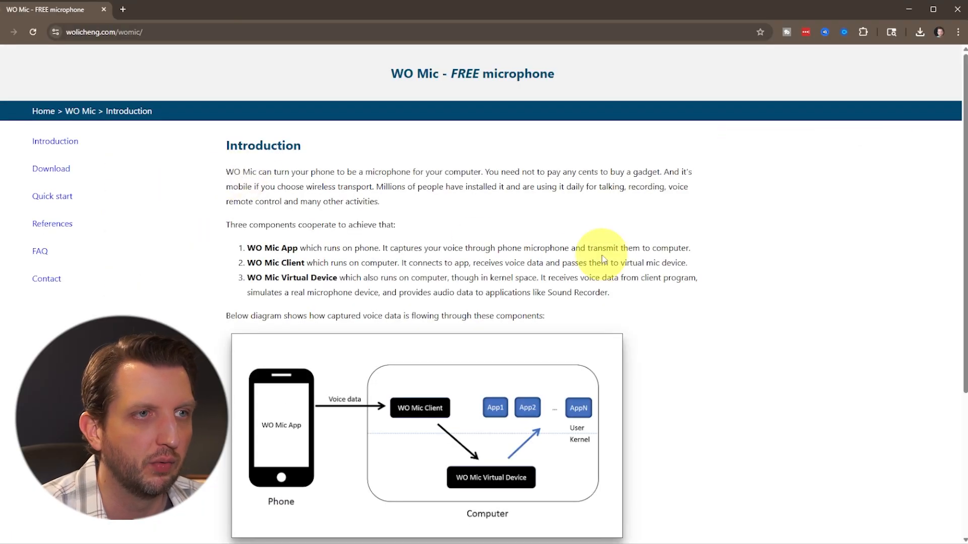
mouse_move(160, 219)
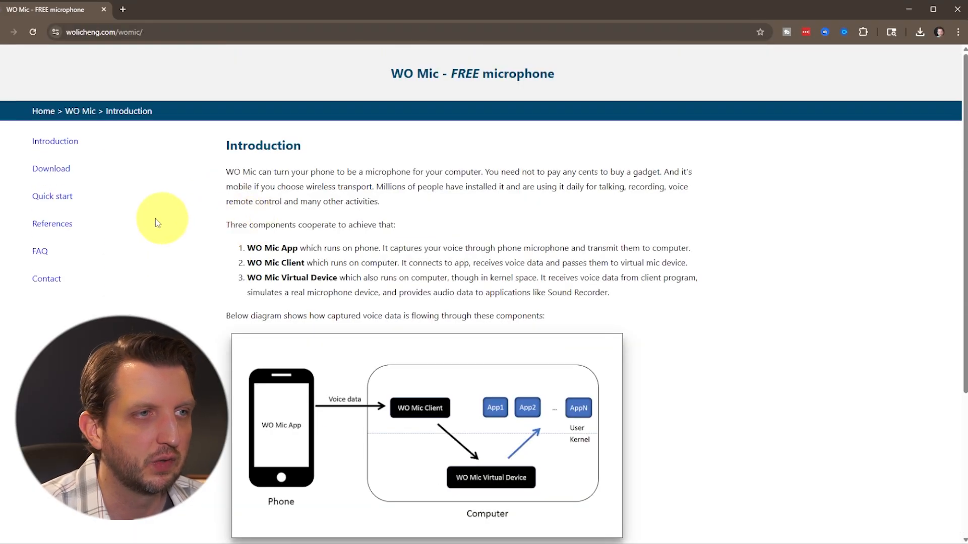
mouse_move(51, 168)
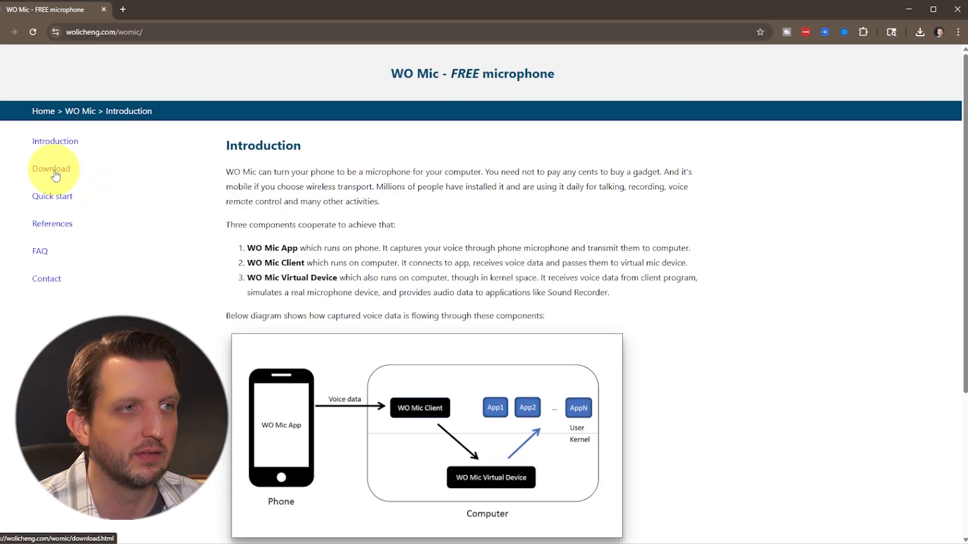
left_click(51, 168)
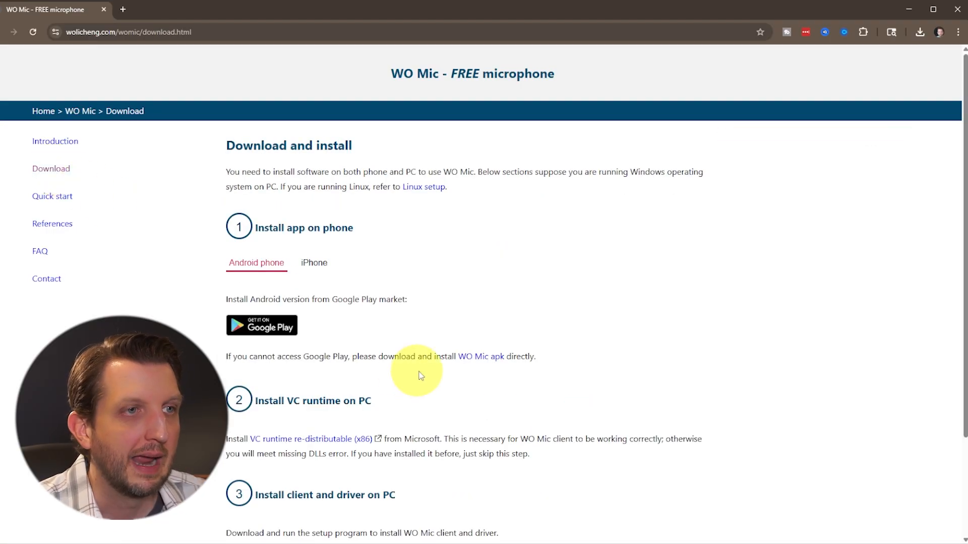
mouse_move(346, 248)
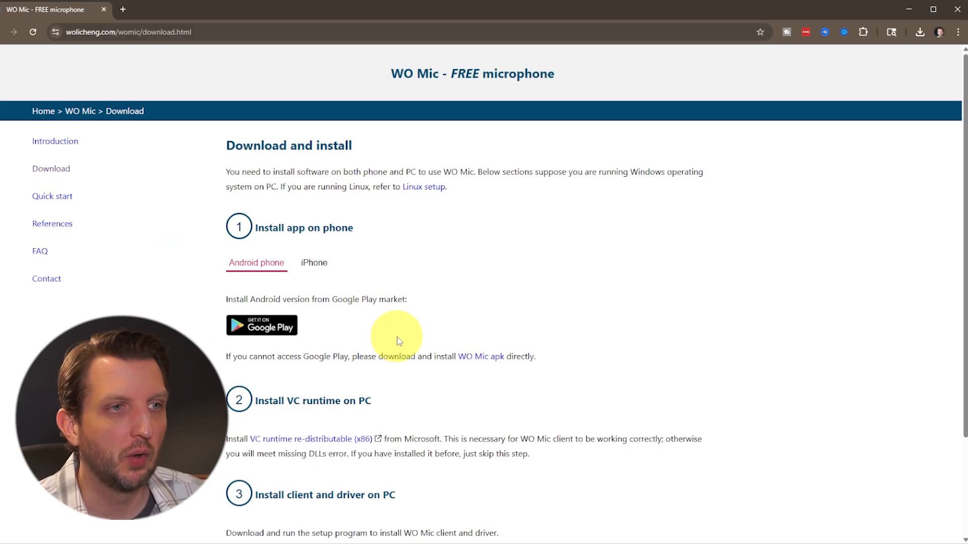
mouse_move(406, 292)
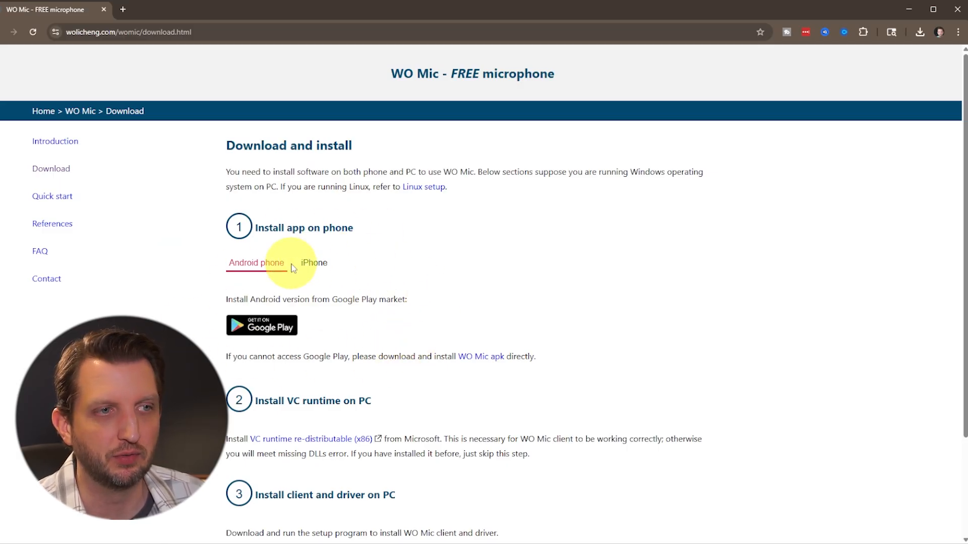
- Download the VC runtime redistributable (x86) and the WO Mic Windows installer
scroll("down", 3)
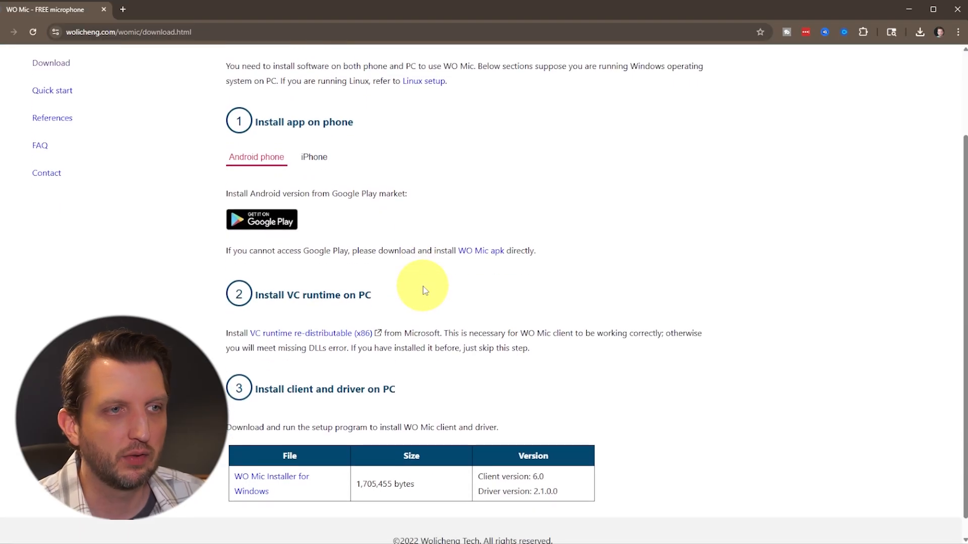
mouse_move(265, 351)
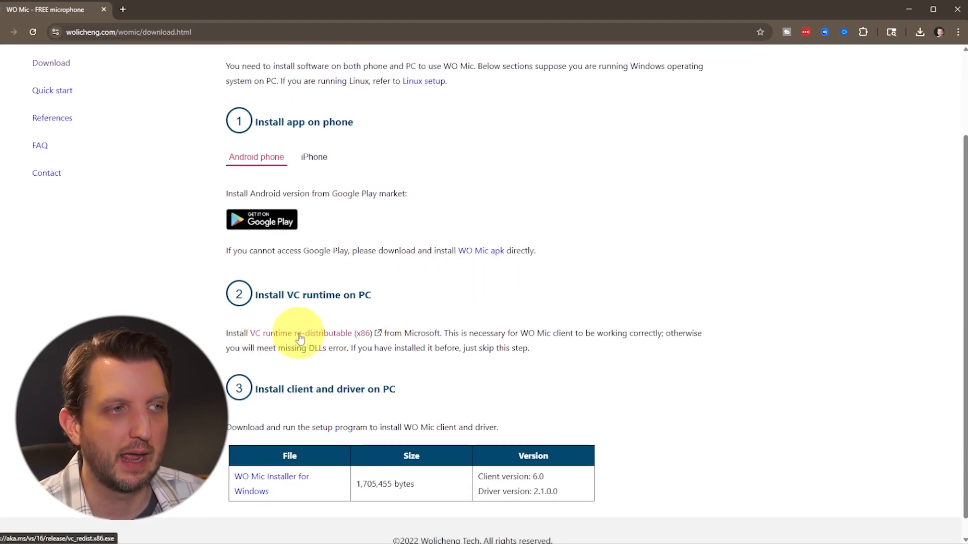
left_click(305, 333)
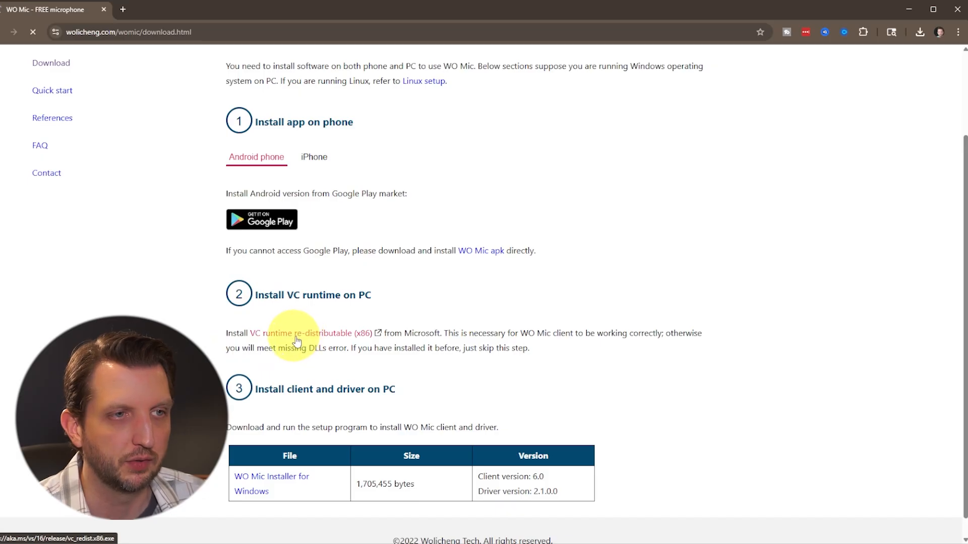
scroll("down", 3)
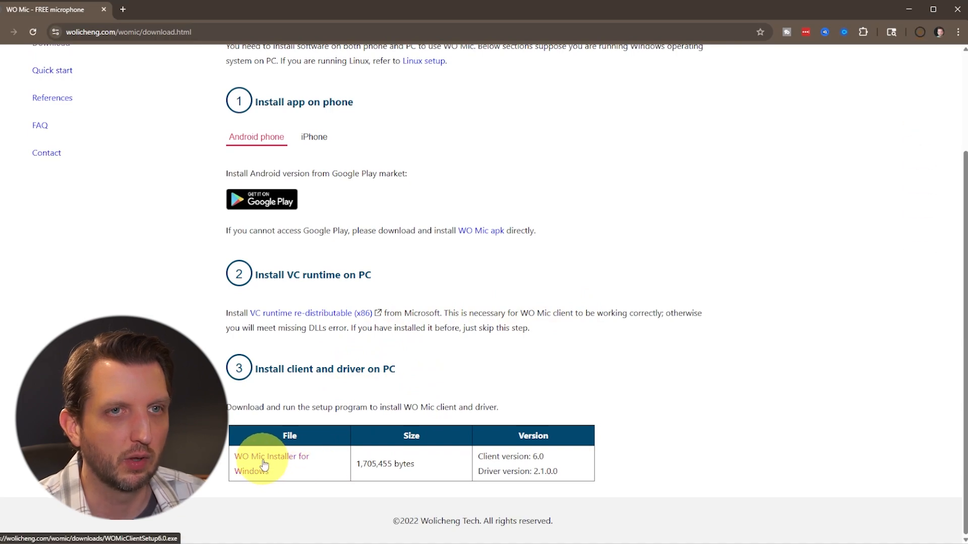
mouse_move(577, 326)
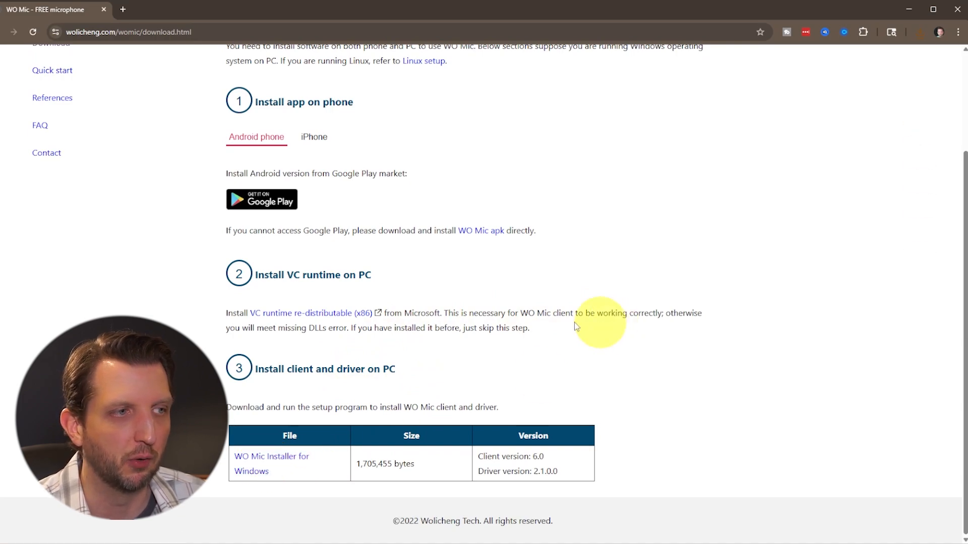
- Show recent downloads and go to the full download history page
left_click(919, 32)
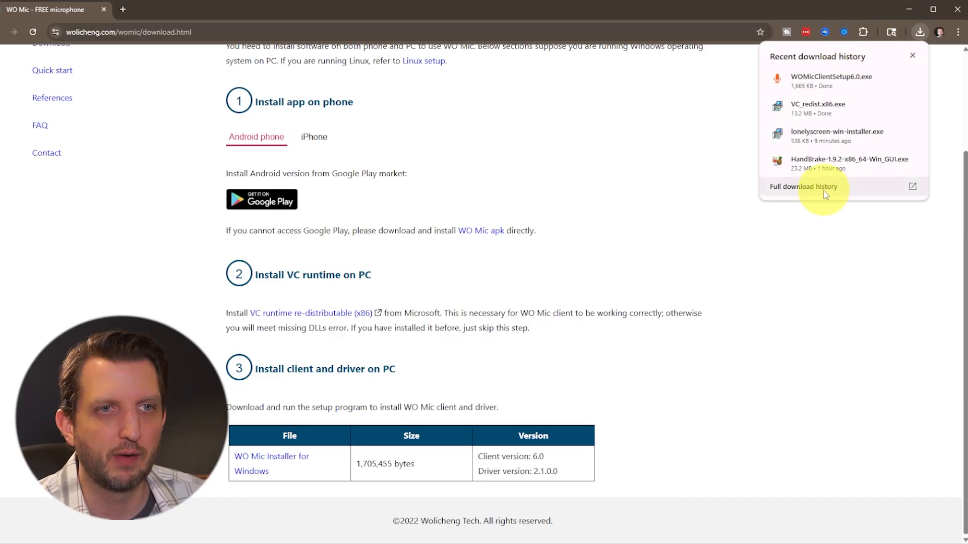
left_click(803, 187)
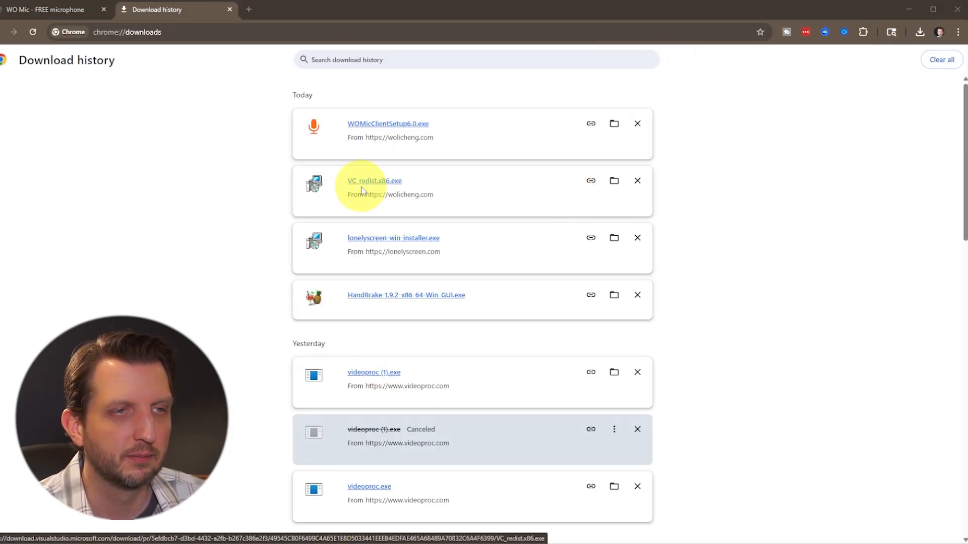
- Run VC_redist.x86.exe, accept the license, attempt install, then close the Setup Failed screen
left_click(374, 180)
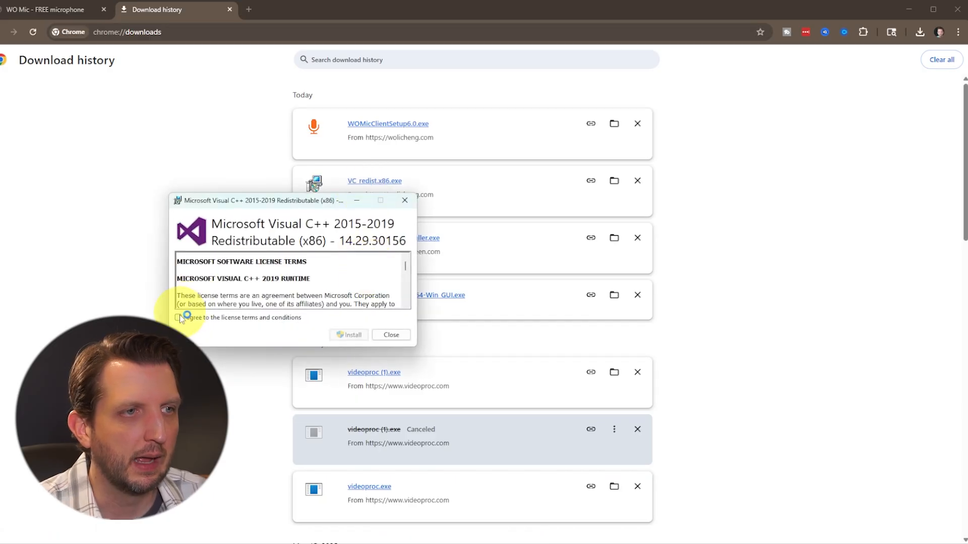
left_click(178, 318)
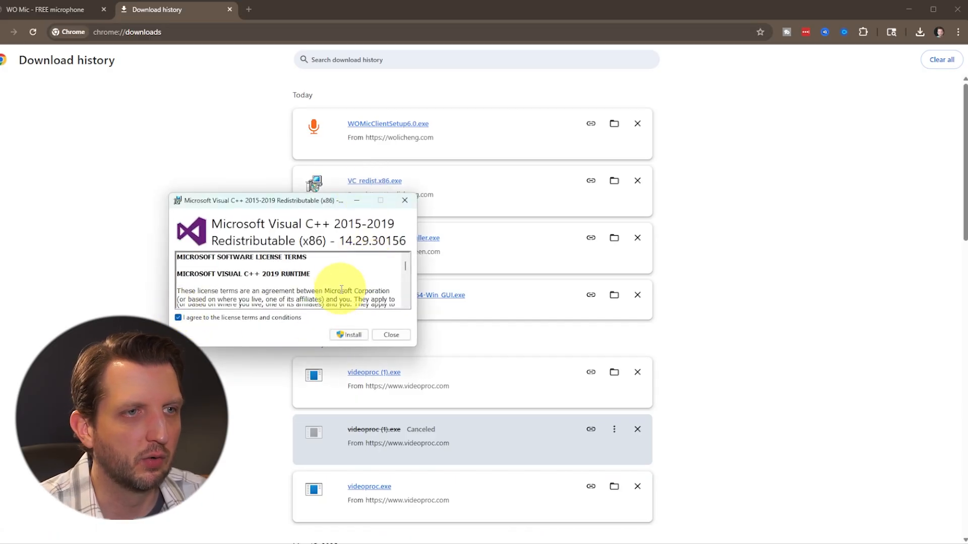
scroll("down", 3)
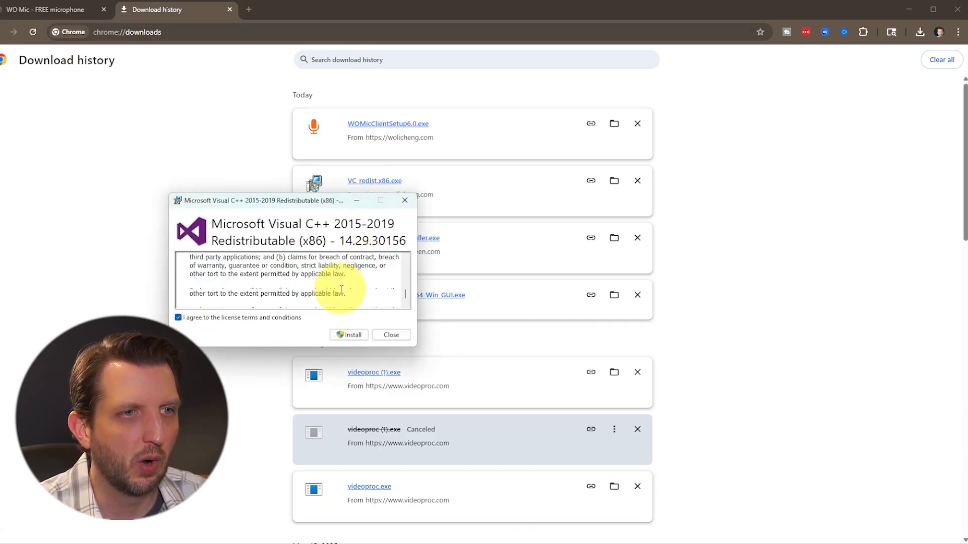
left_click(349, 335)
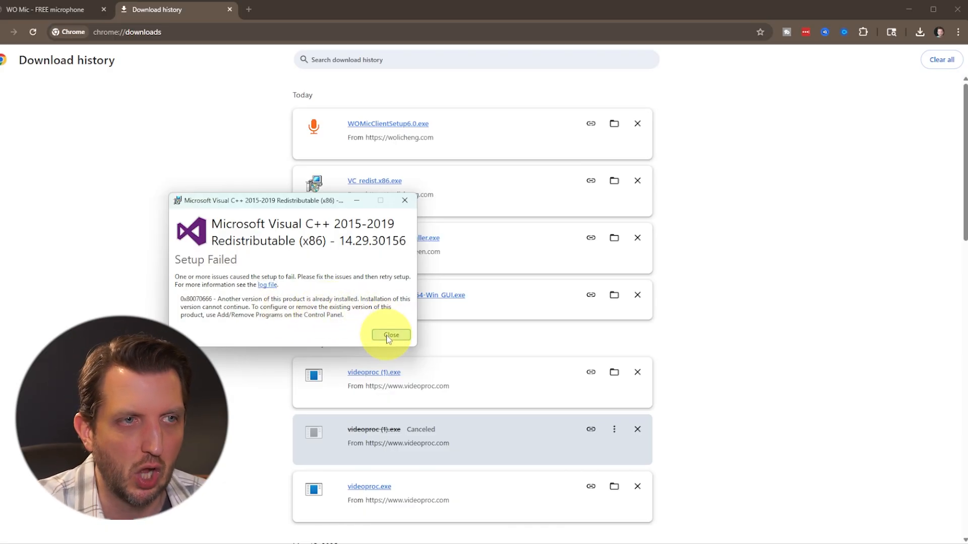
left_click(391, 335)
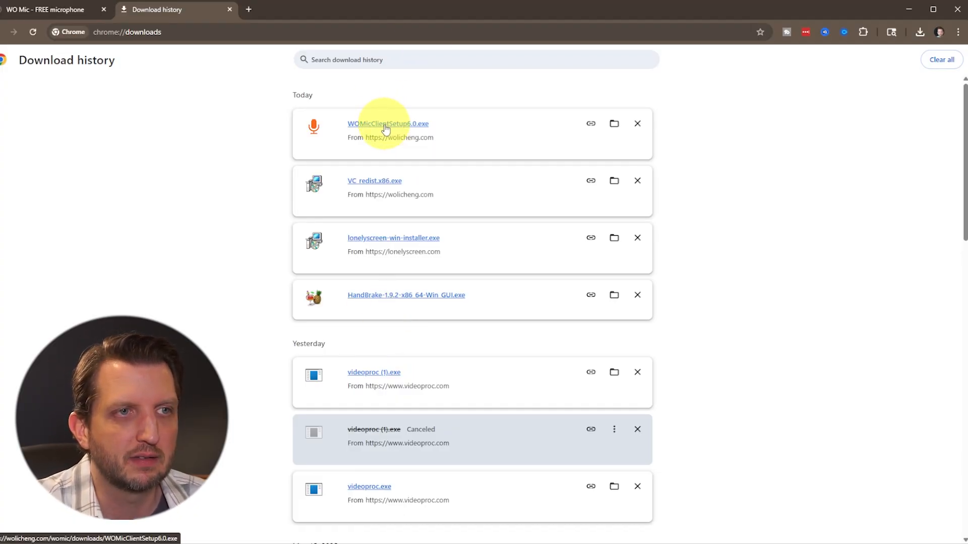
- Run WO Mic Client Setup in English and install into the default folder
left_click(387, 123)
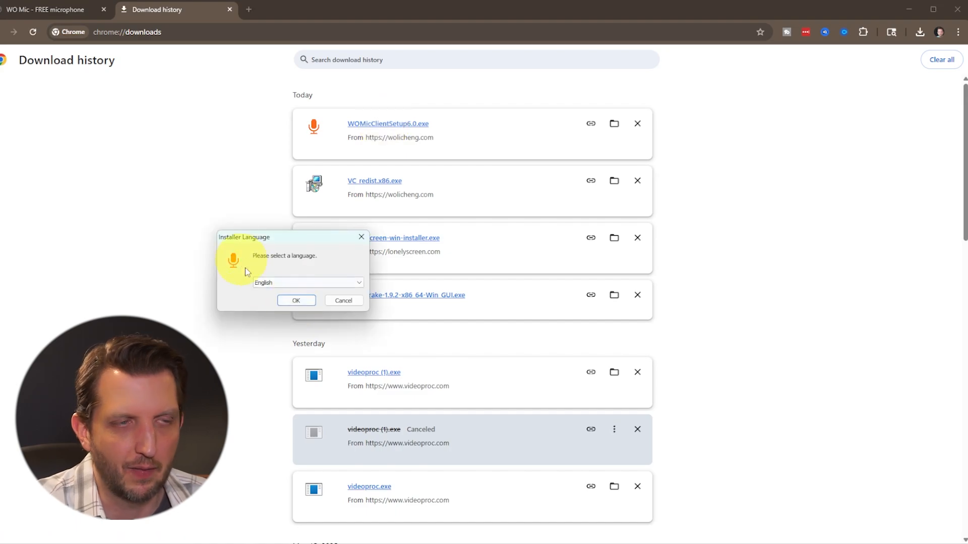
left_click(296, 301)
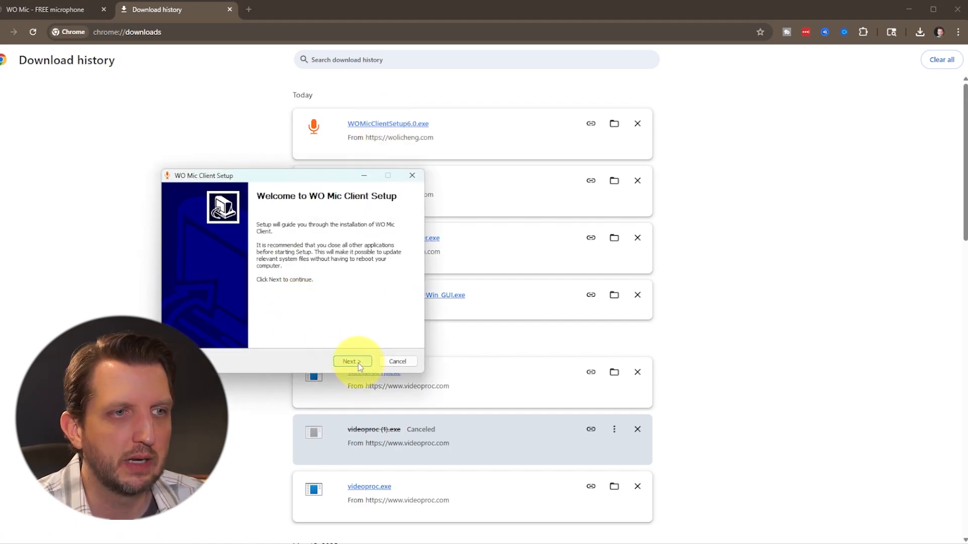
left_click(352, 361)
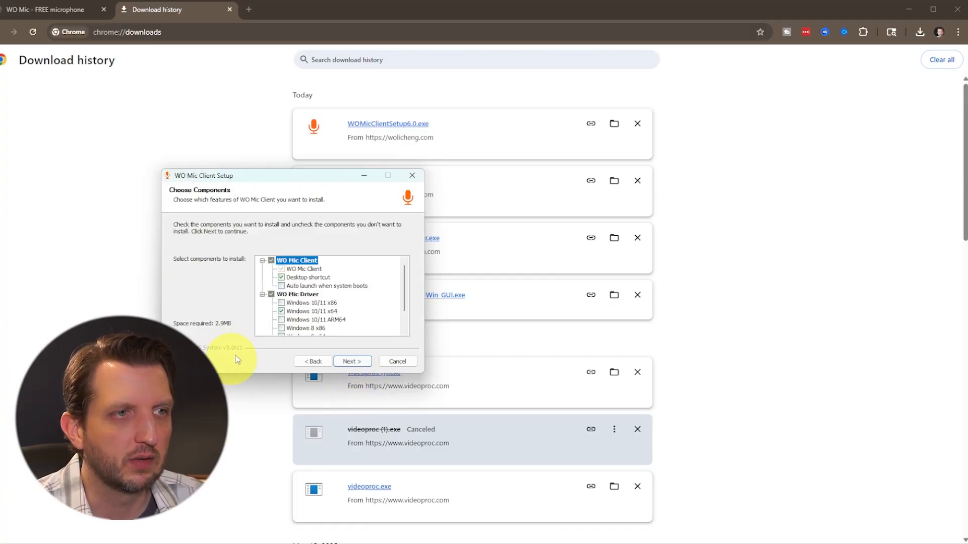
left_click(351, 361)
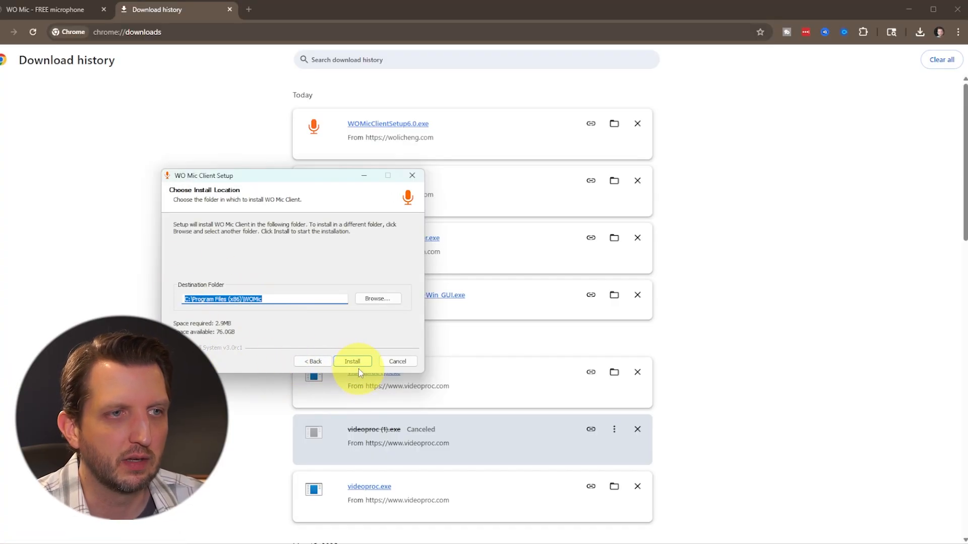
left_click(351, 361)
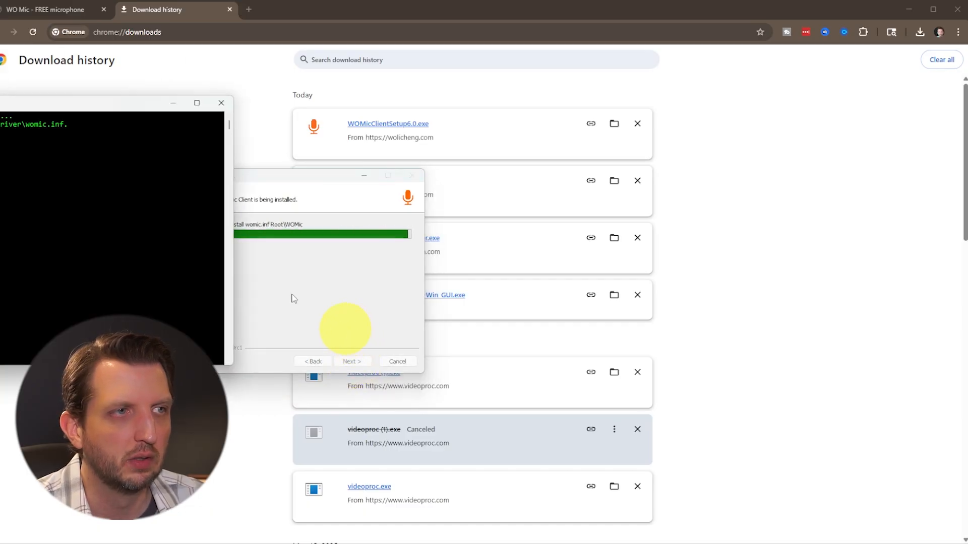
left_click(351, 361)
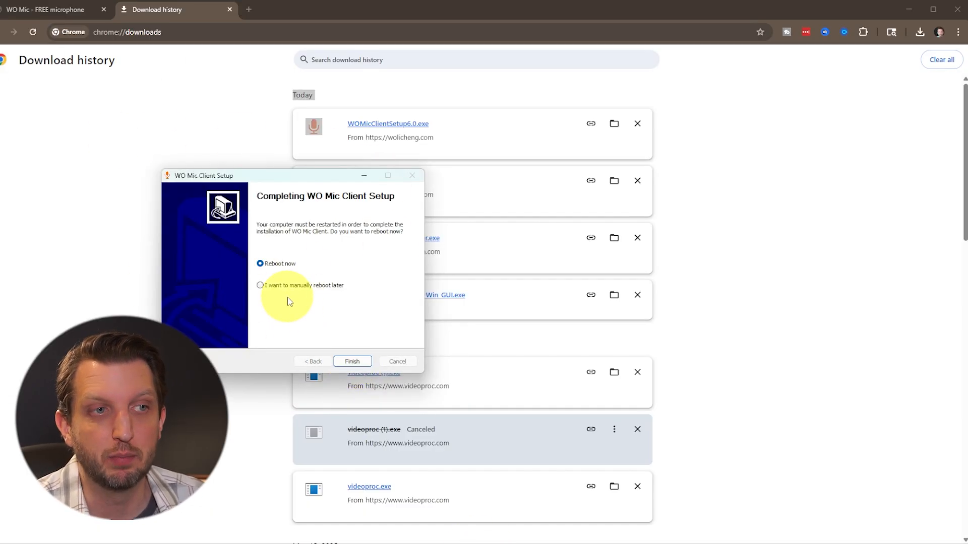
- Choose 'I want to manually reboot later' and finish the setup
left_click(260, 285)
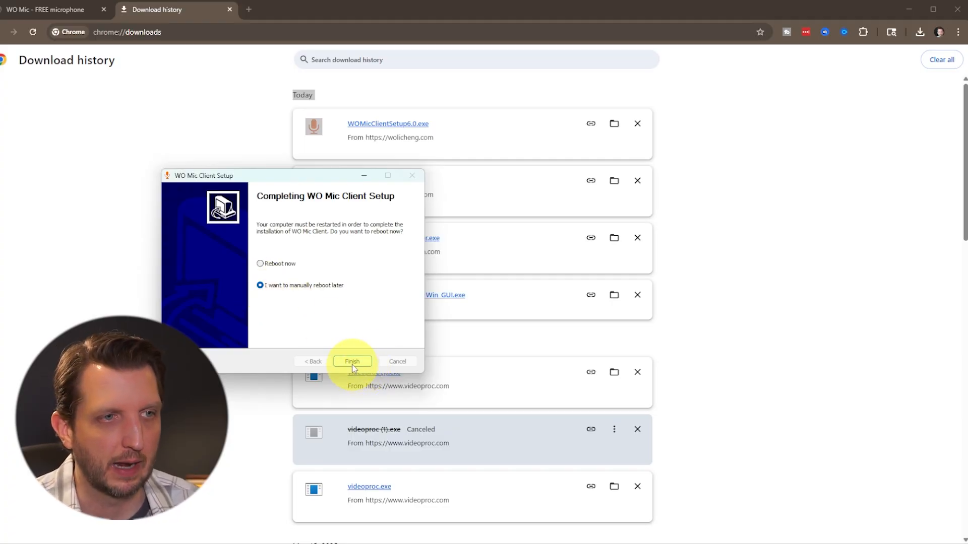
left_click(352, 360)
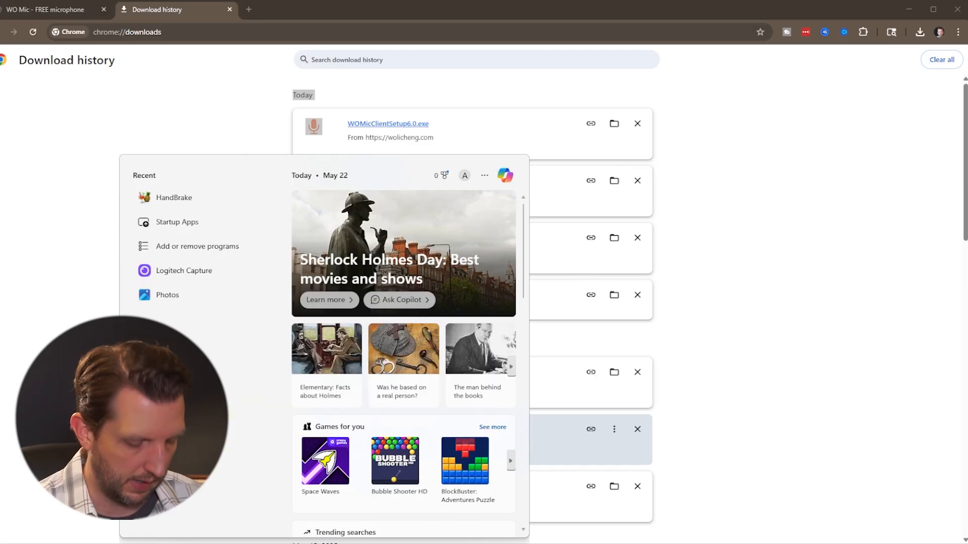
- Search Start for 'w' and launch the WO Mic Client app
type("wo")
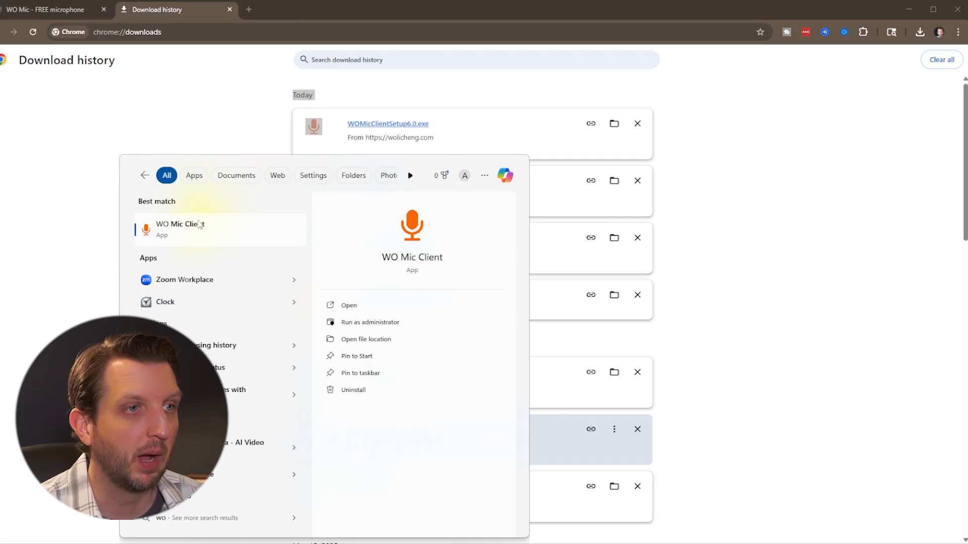
left_click(347, 305)
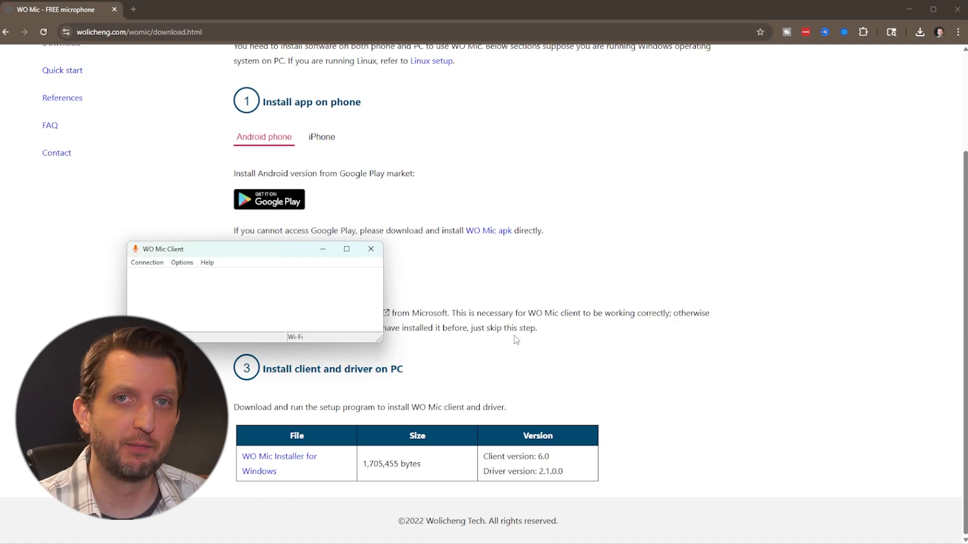
mouse_move(818, 442)
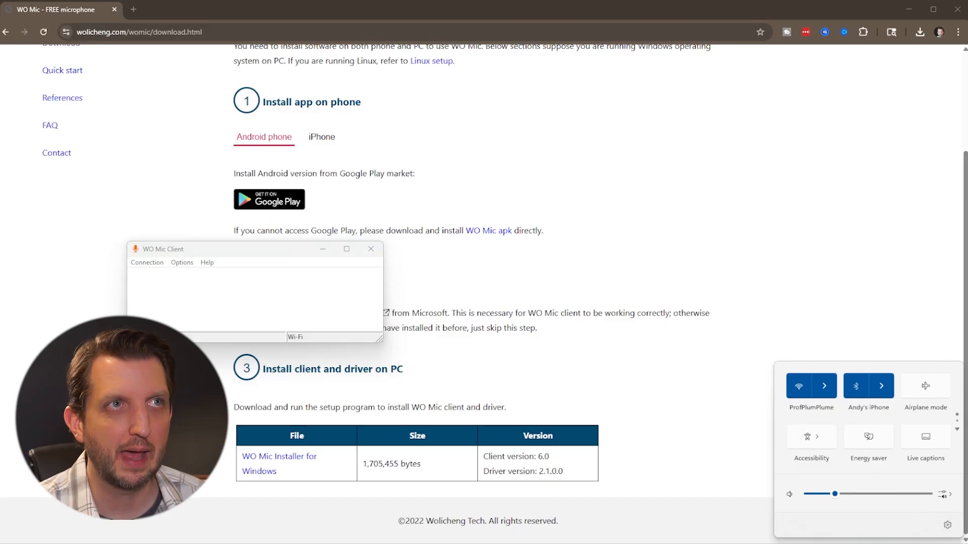
mouse_move(824, 386)
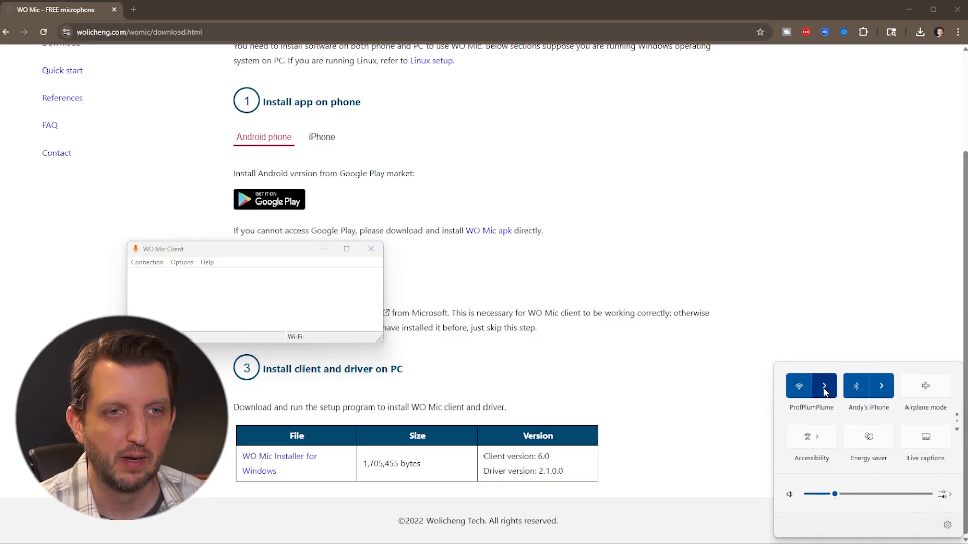
- Check the PC's Wi-Fi network and toggle the iPhone's Wi-Fi off and back on
left_click(824, 386)
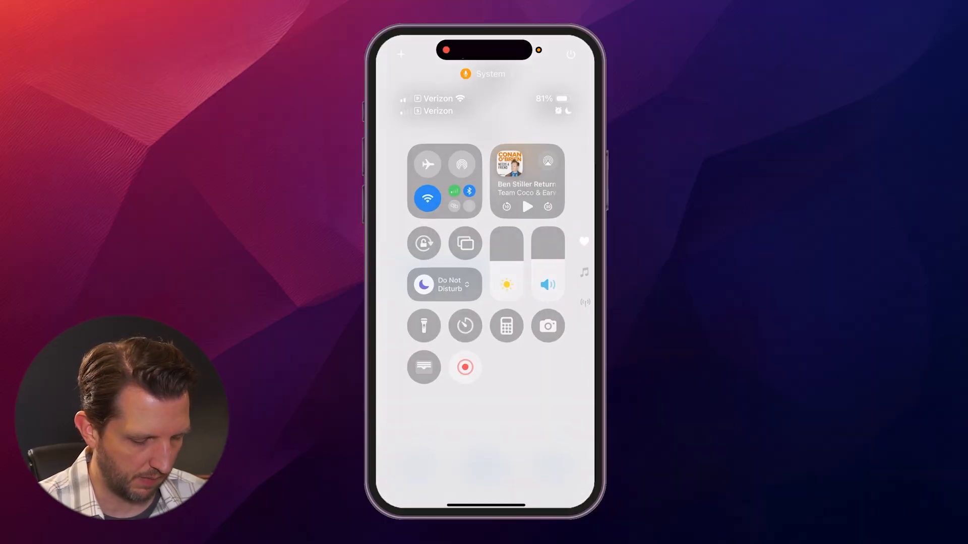
left_click(427, 198)
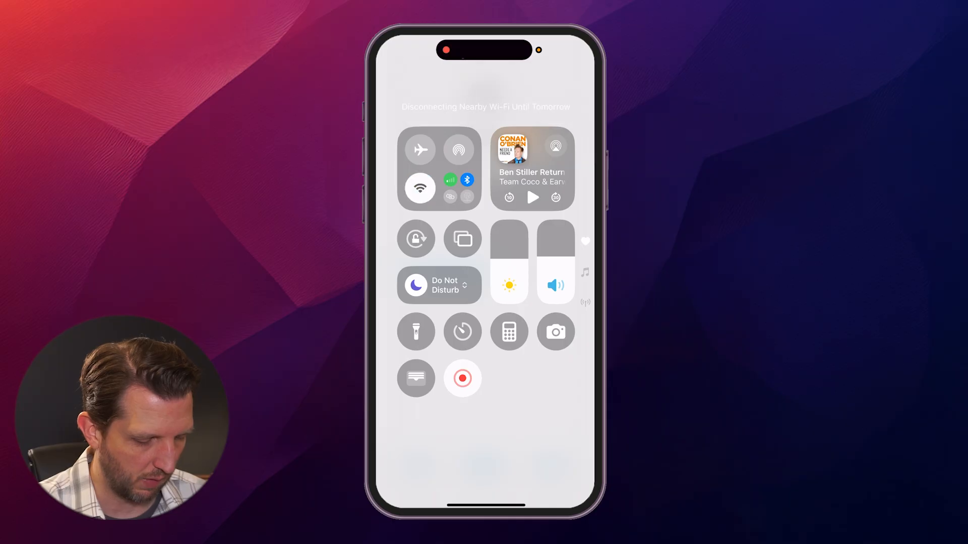
left_click(438, 167)
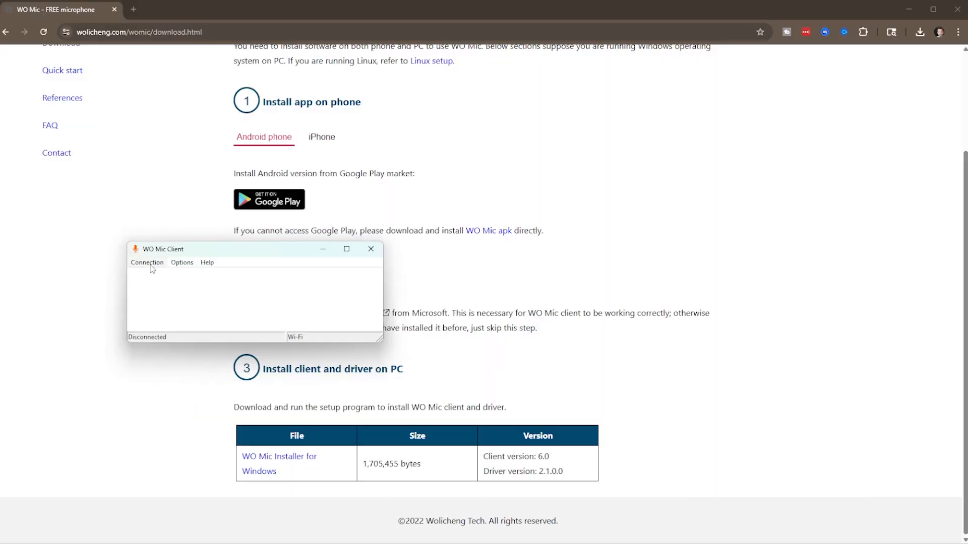
- Start the iPhone microphone server and connect the client over Wi-Fi at 192.168.1.195
left_click(147, 262)
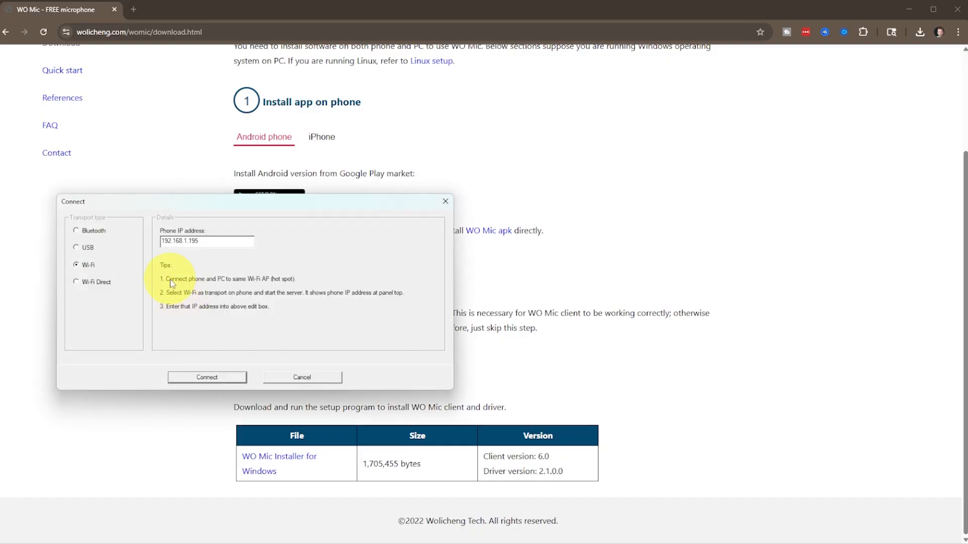
mouse_move(311, 298)
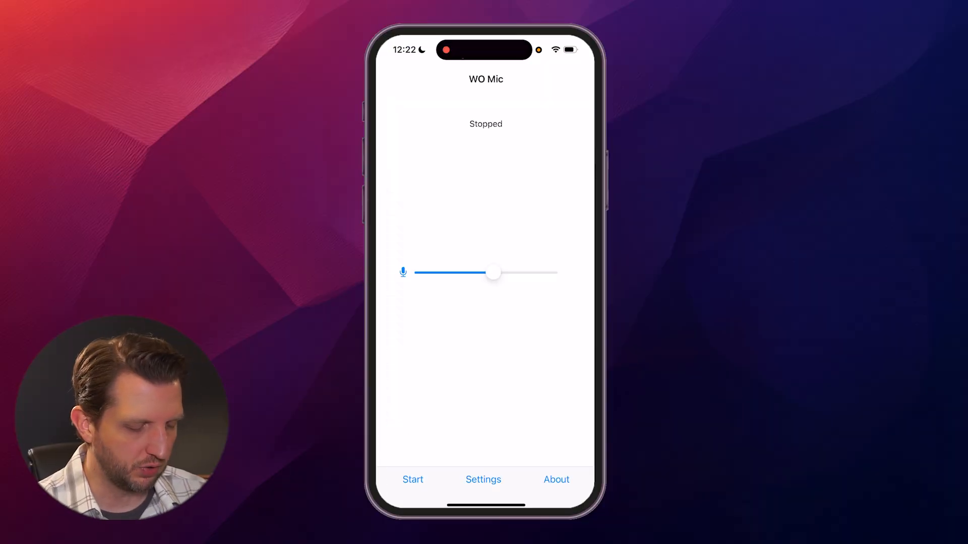
left_click(413, 480)
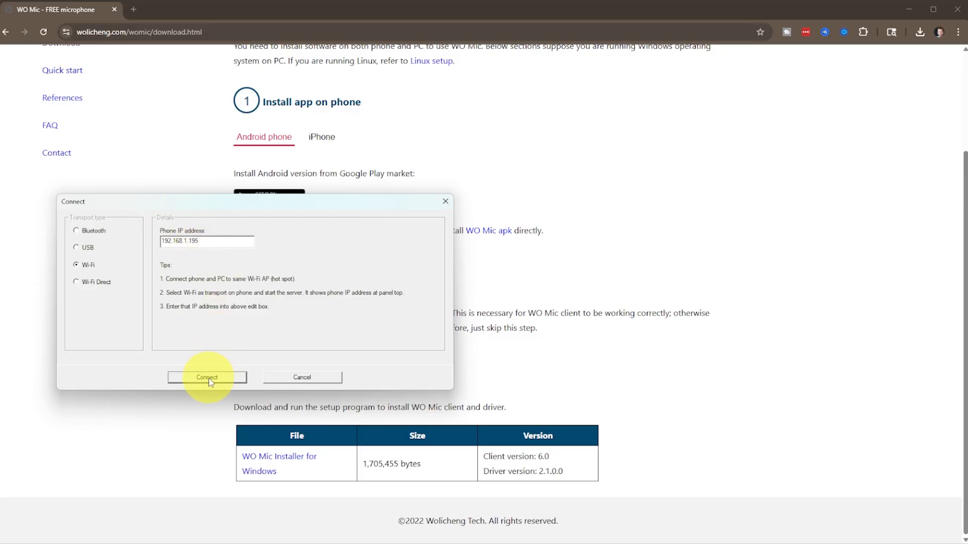
left_click(206, 377)
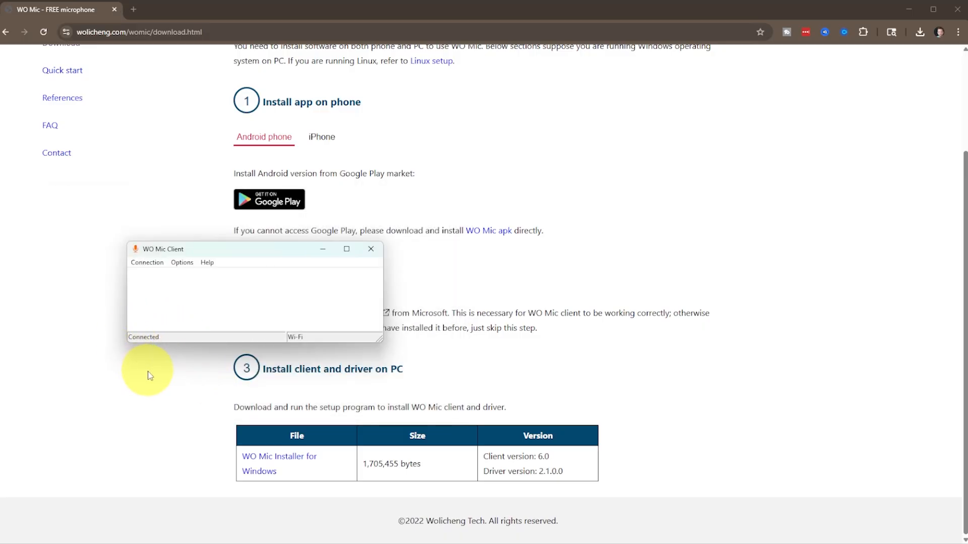
mouse_move(163, 356)
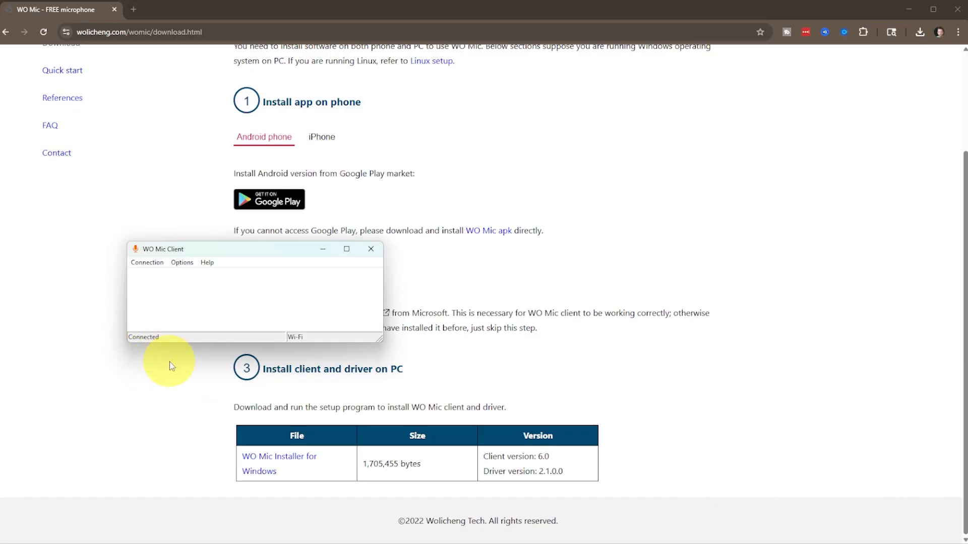
mouse_move(193, 417)
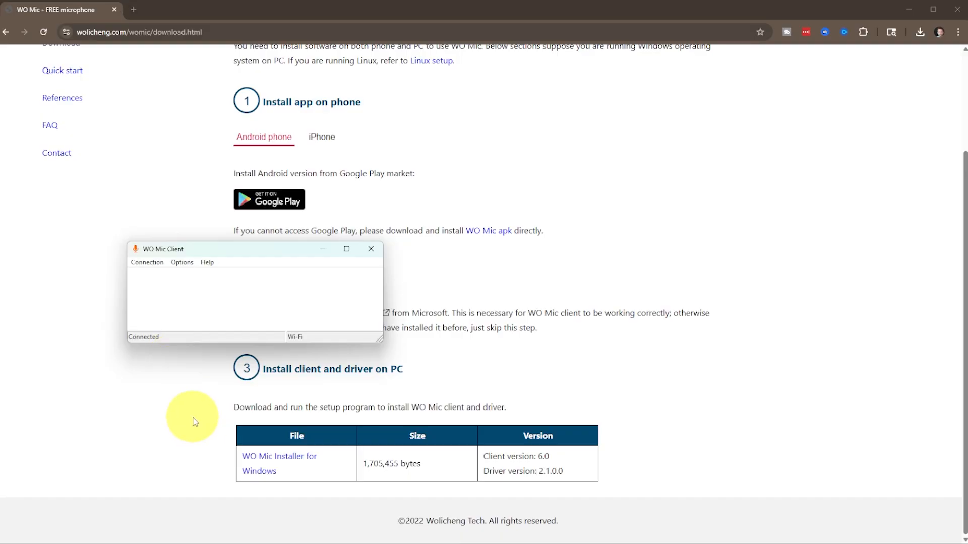
mouse_move(127, 541)
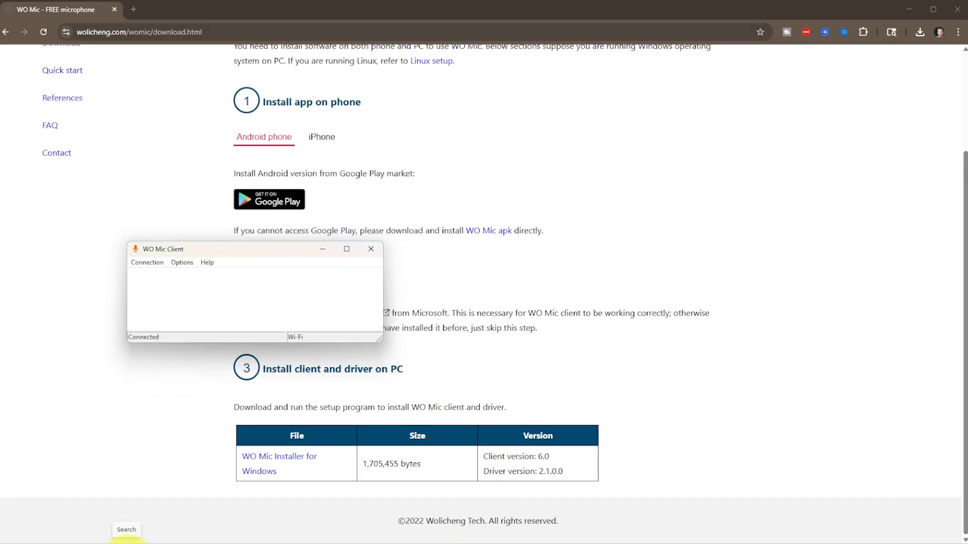
- Search Start for 'se', open Settings and scroll to the Sound input section
left_click(126, 529)
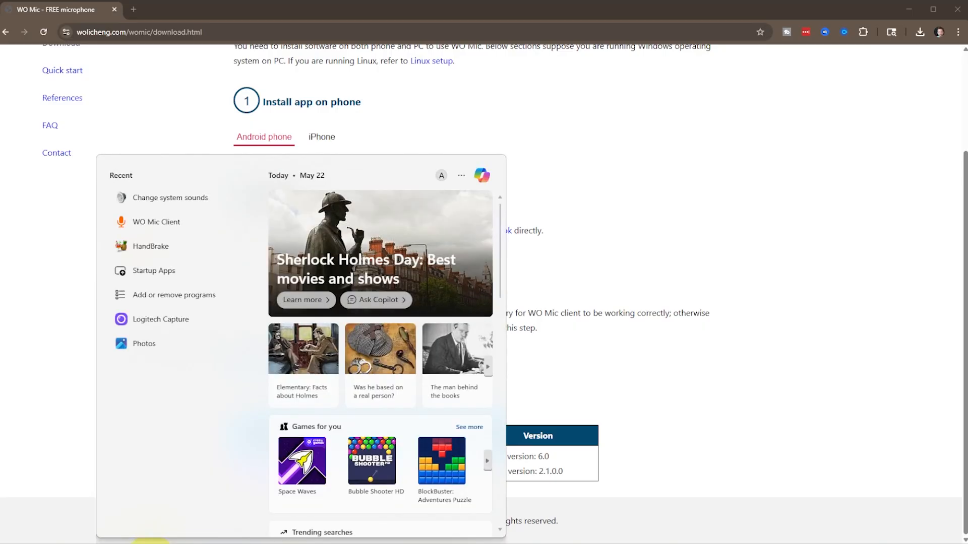
type("se")
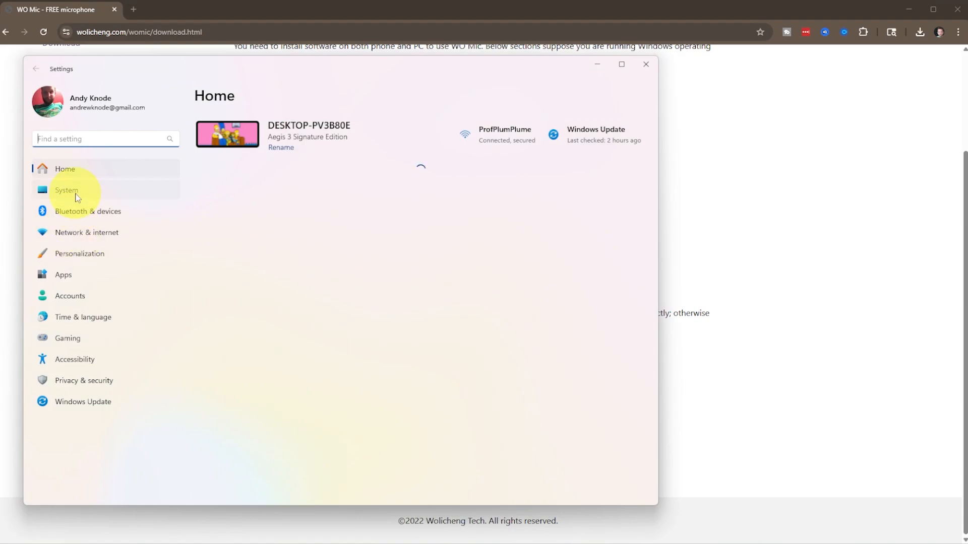
left_click(67, 191)
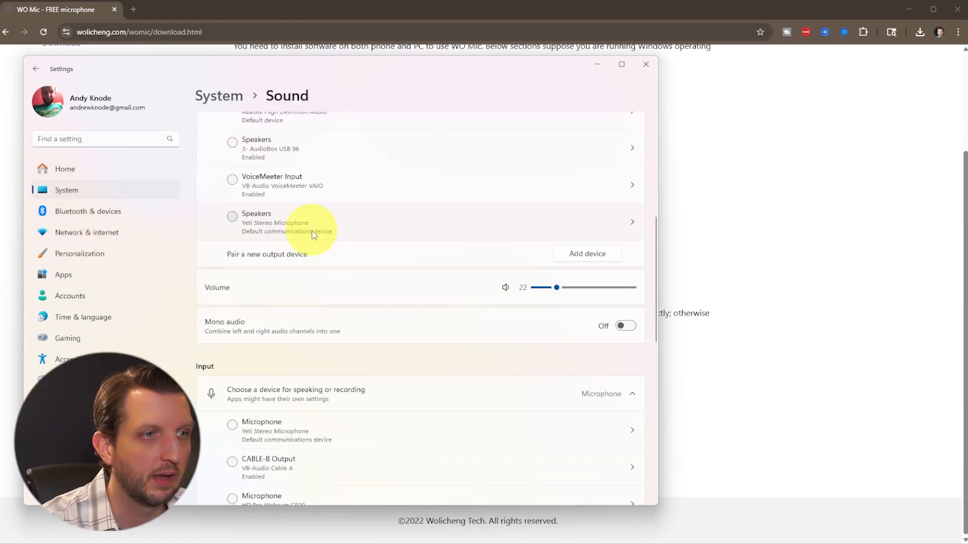
scroll("down", 3)
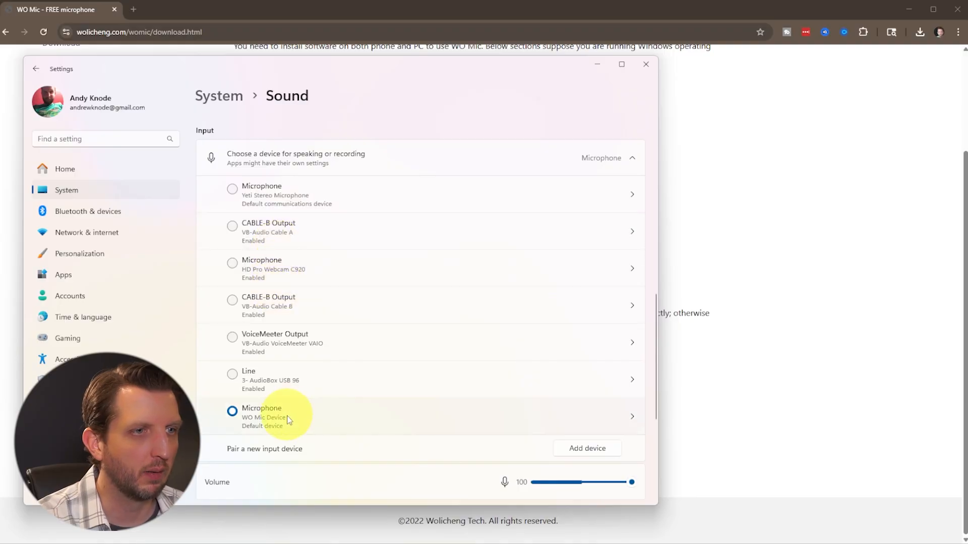
mouse_move(293, 429)
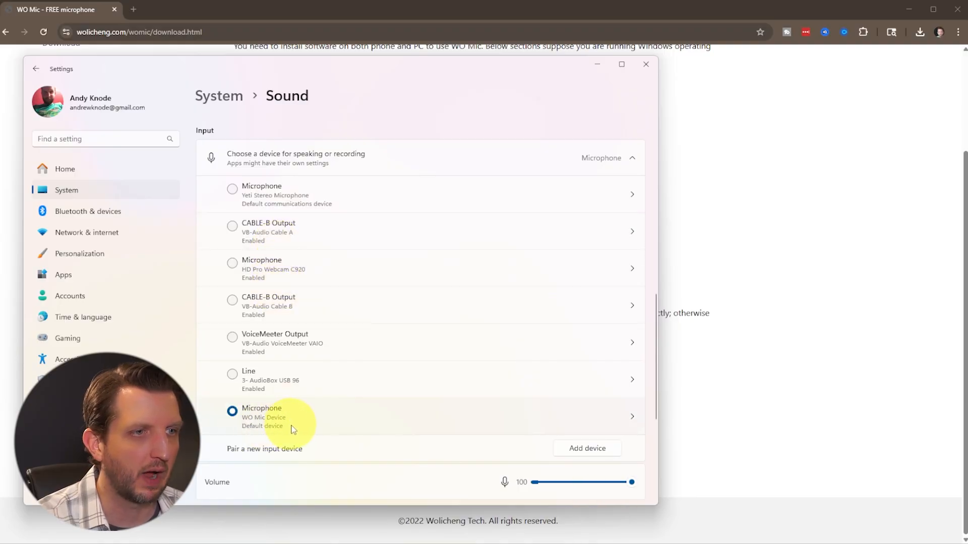